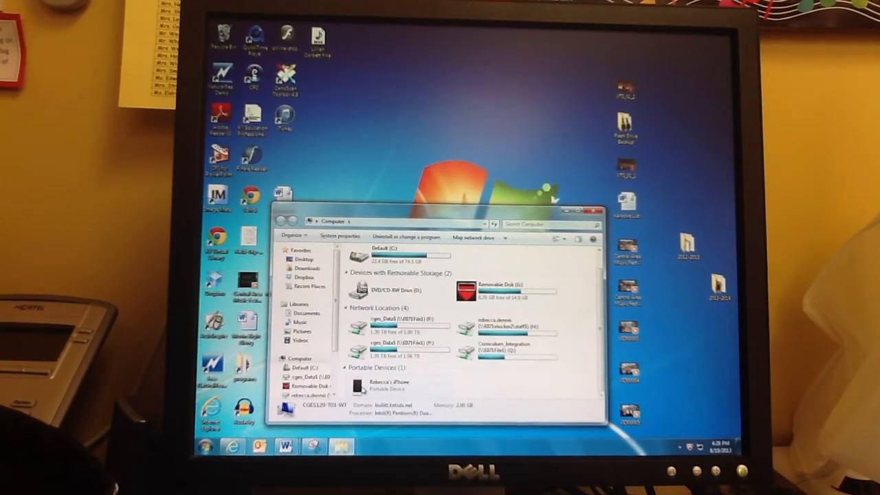
Step: Browse the iPhone's Internal Storage camera folder and open the IMG_2212 classroom movie
double_click(378, 384)
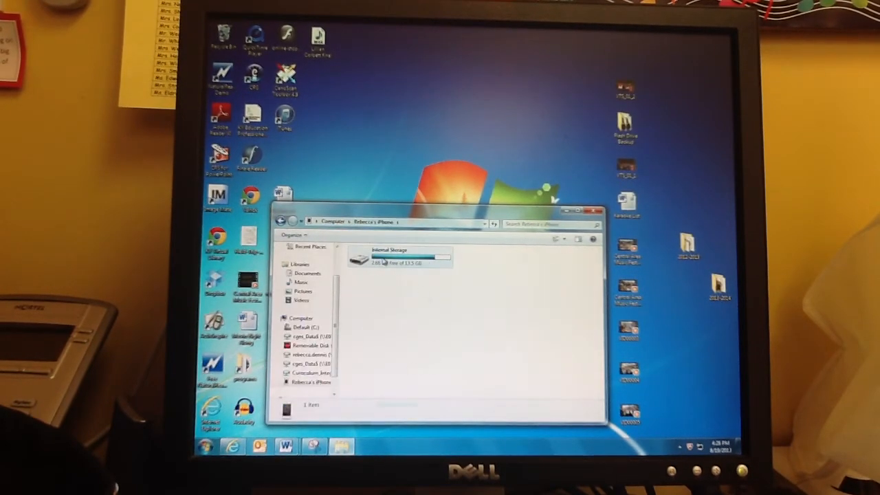
double_click(385, 257)
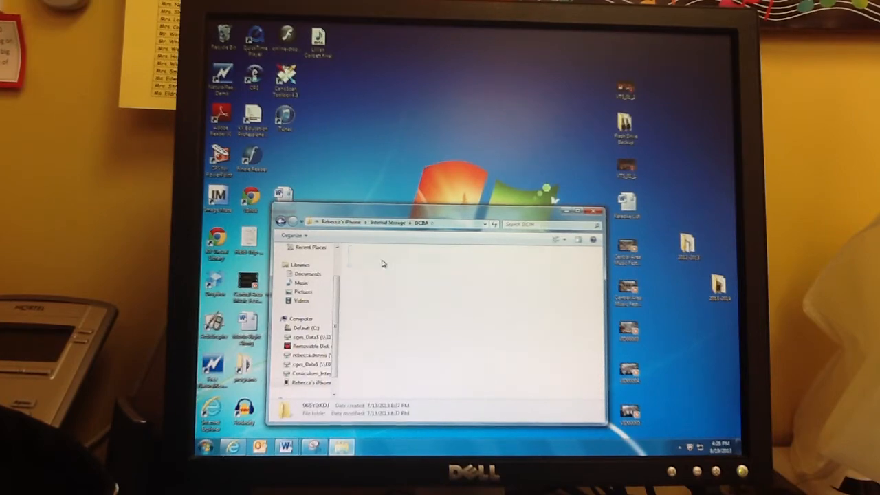
double_click(302, 409)
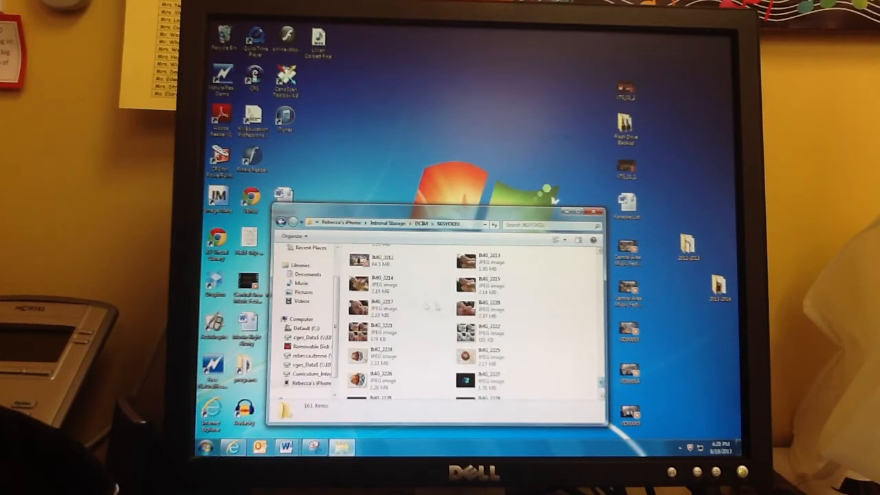
click(378, 262)
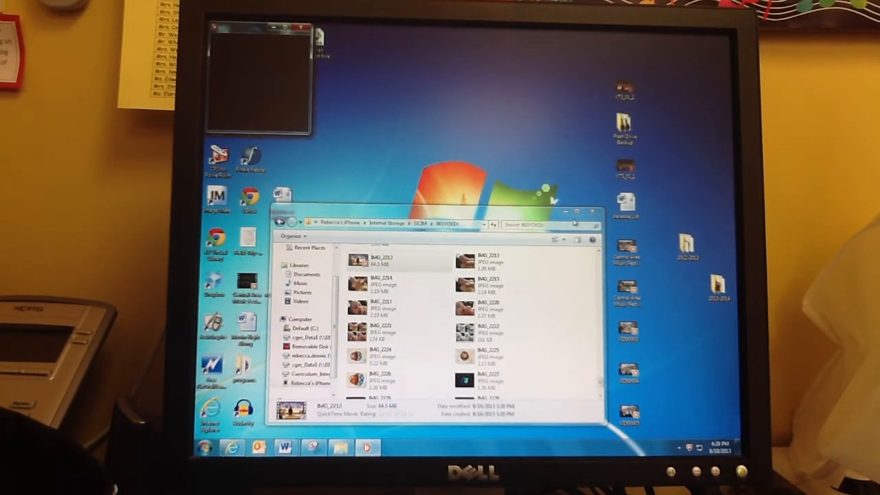
Step: Enlarge the IMG_2212 video and pause it on the girl at the xylophone
click(588, 212)
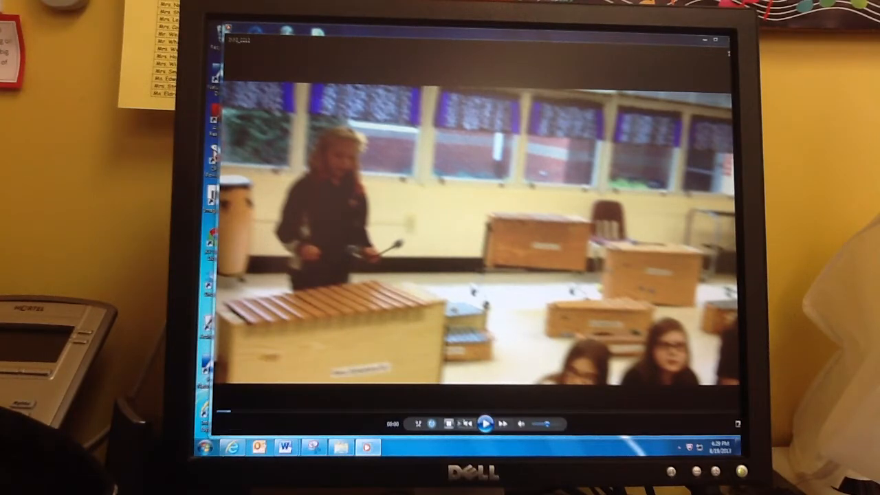
click(485, 423)
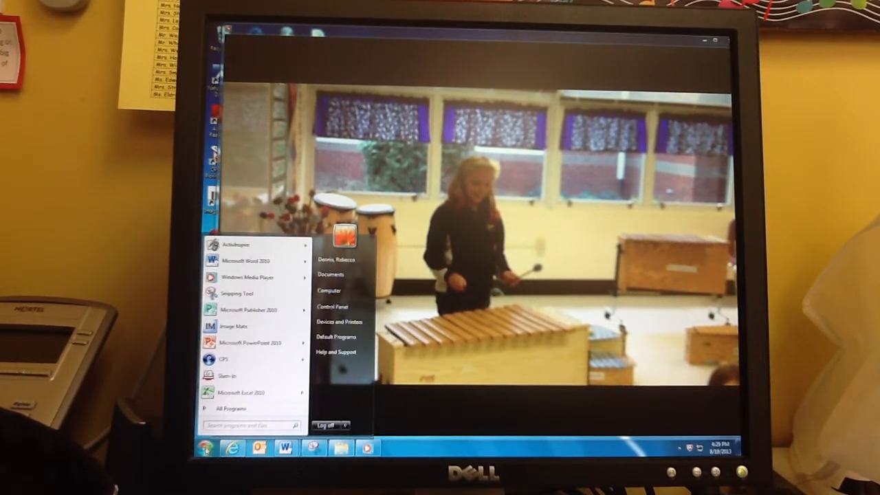
Step: Browse All Programs to the Accessories group containing Snipping Tool
click(234, 407)
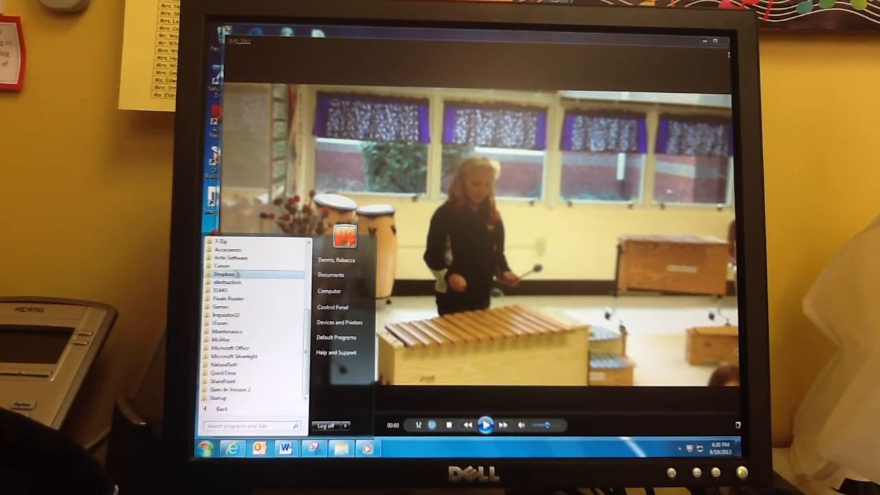
click(228, 258)
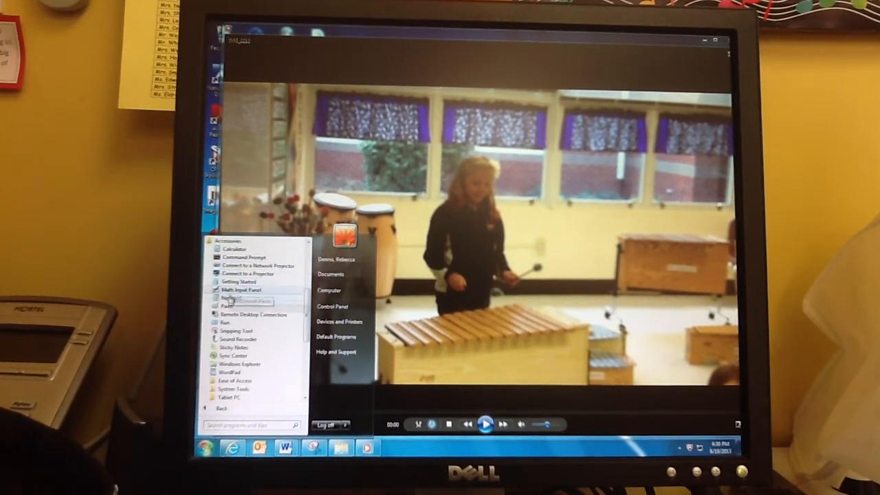
mouse_move(235, 331)
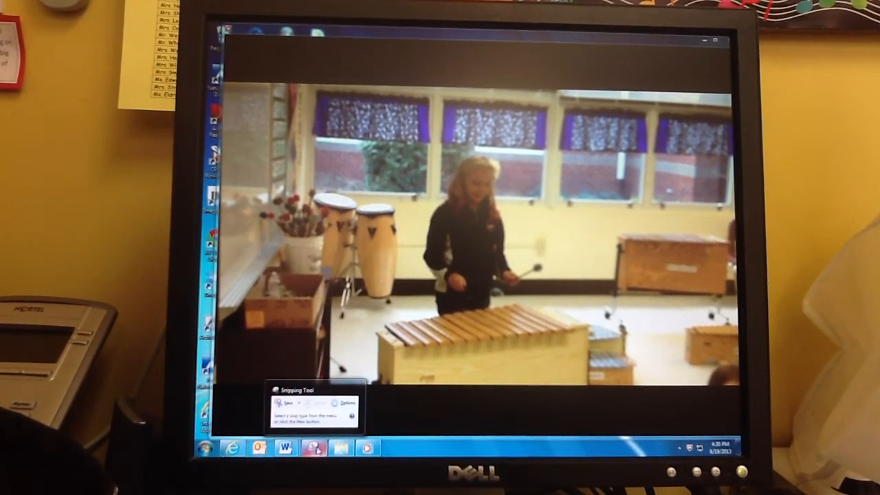
Step: Start a new snip of the paused classroom video frame
click(275, 402)
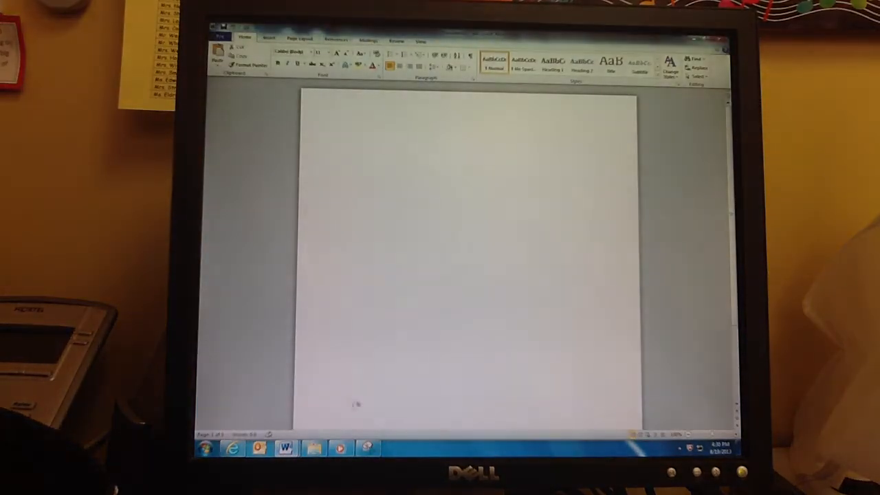
Step: Paste the classroom snip onto the page and select the logo and photo pictures
right_click(456, 241)
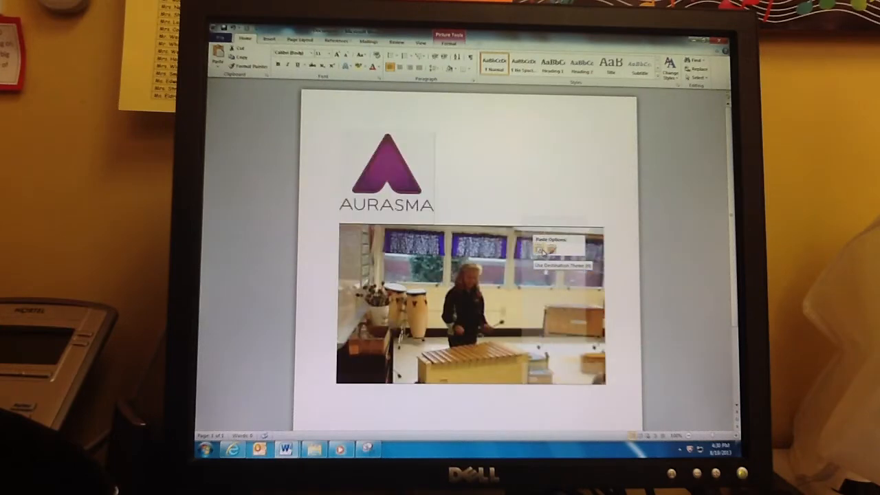
click(387, 172)
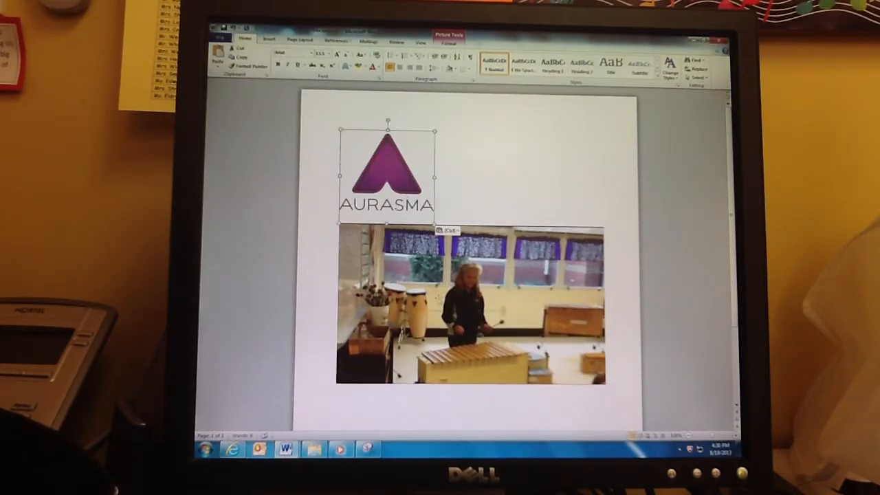
click(472, 309)
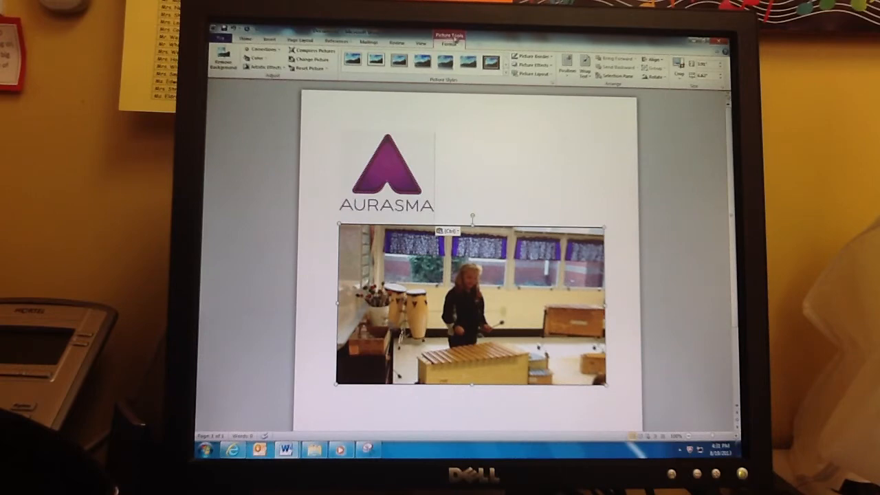
click(586, 62)
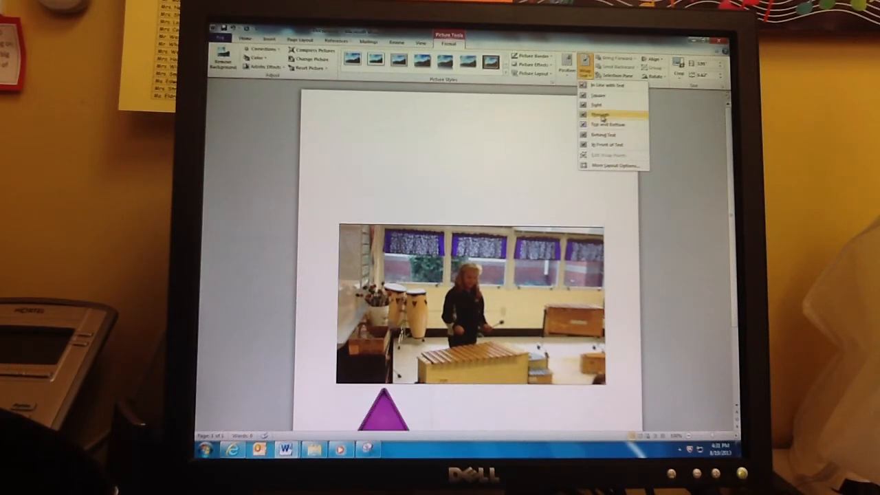
Step: Set the Aurasma logo's text wrapping to Through so it floats over the photo
click(606, 114)
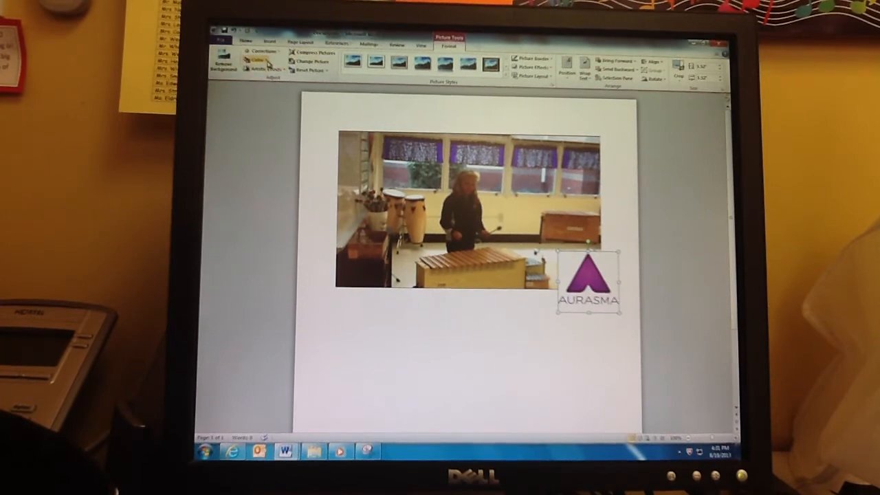
Step: Apply Set Transparent Color to the Aurasma logo's white background
click(256, 60)
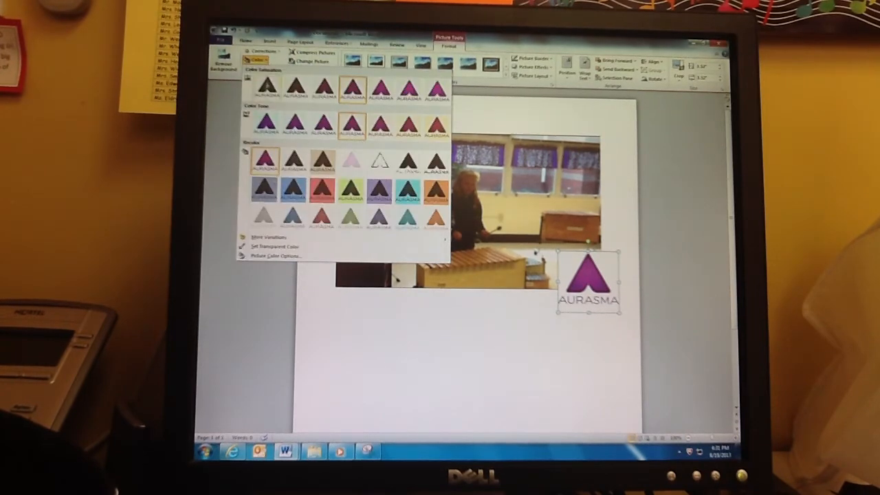
mouse_move(271, 246)
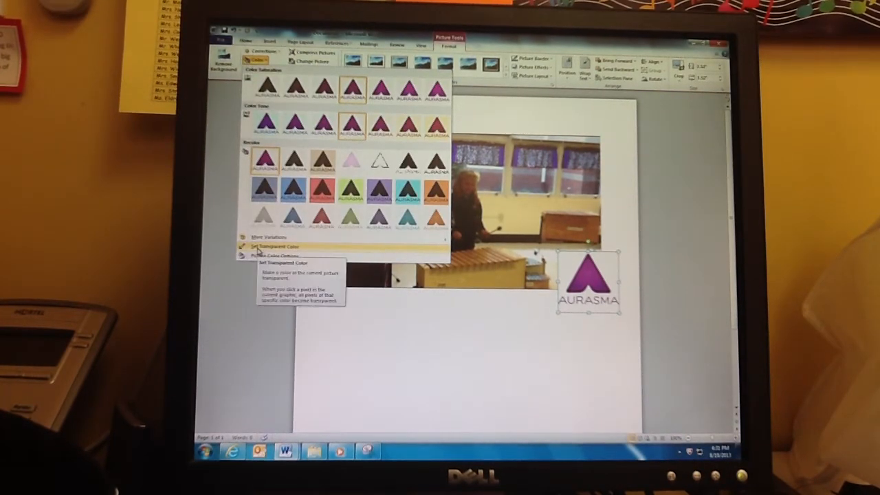
click(272, 246)
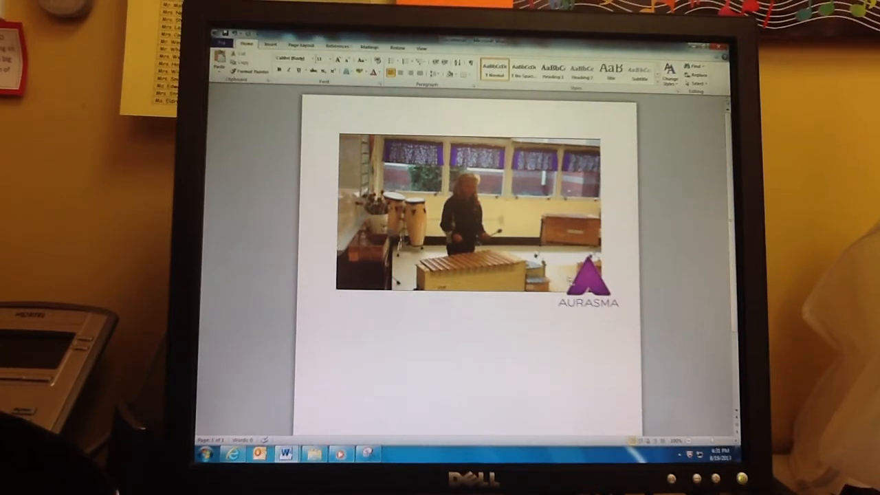
click(587, 282)
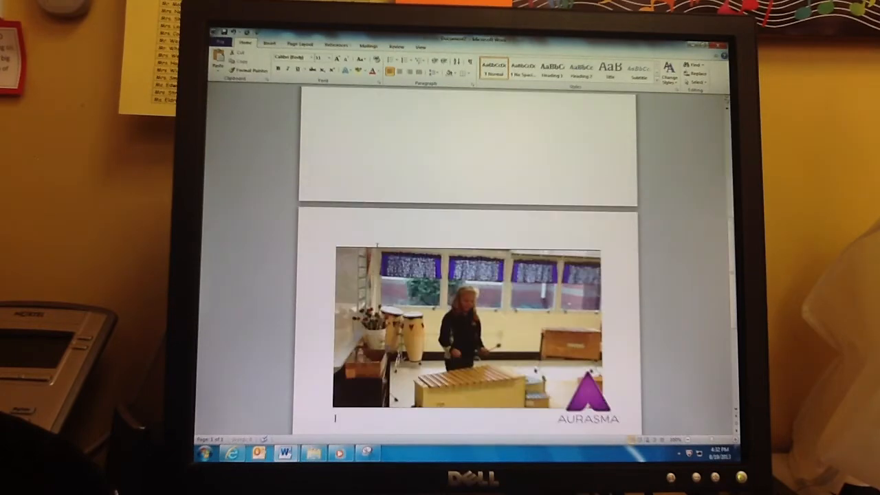
Step: Copy the 5th Grade round definition text and paste it below the photo and logo
scroll(up, 3)
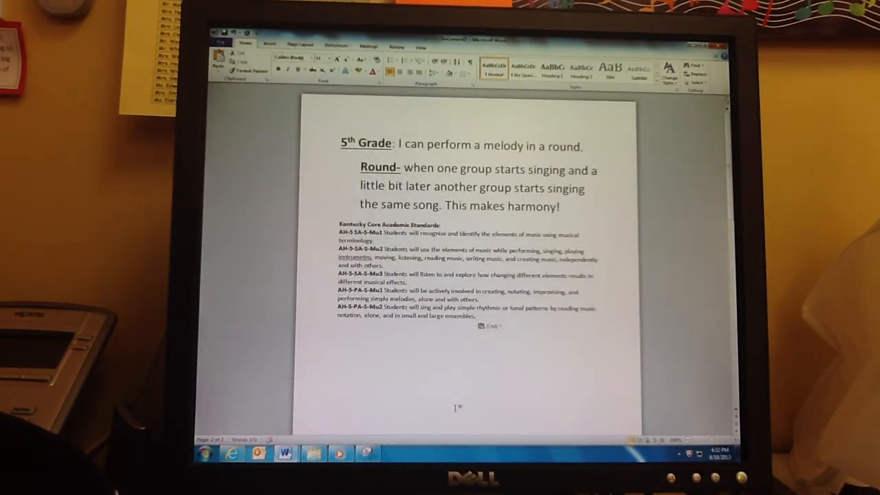
drag(407, 170, 560, 187)
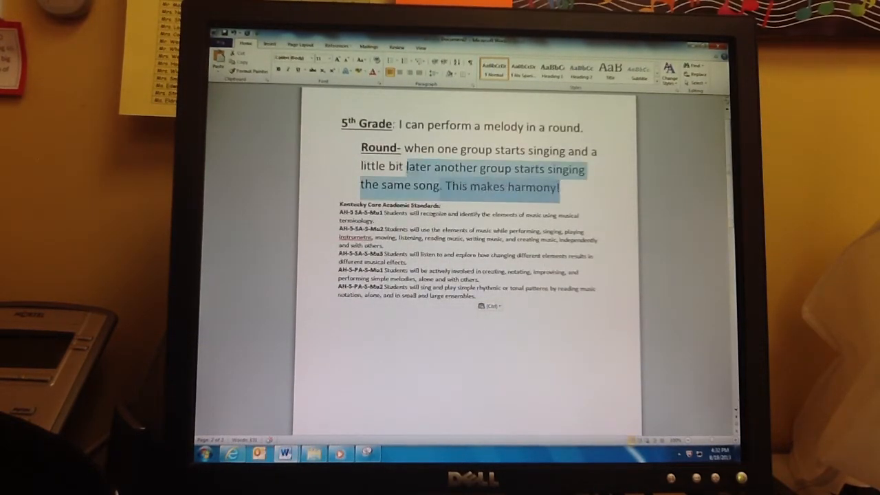
click(327, 58)
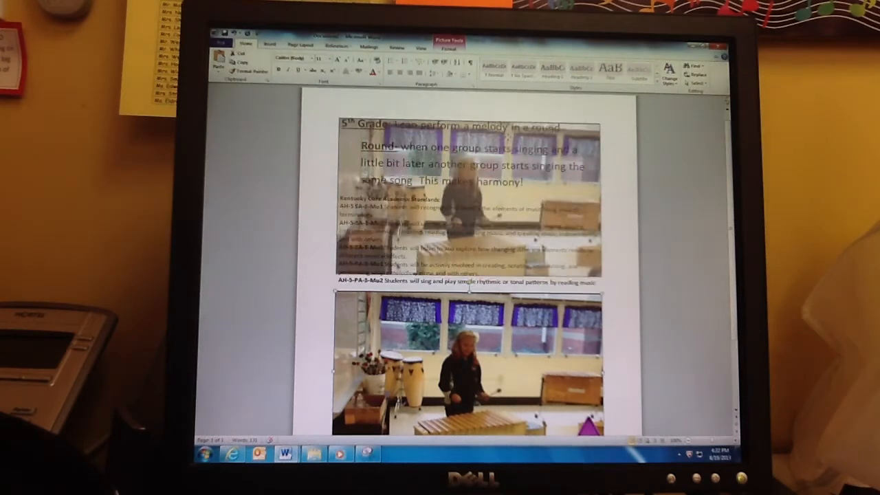
scroll(down, 3)
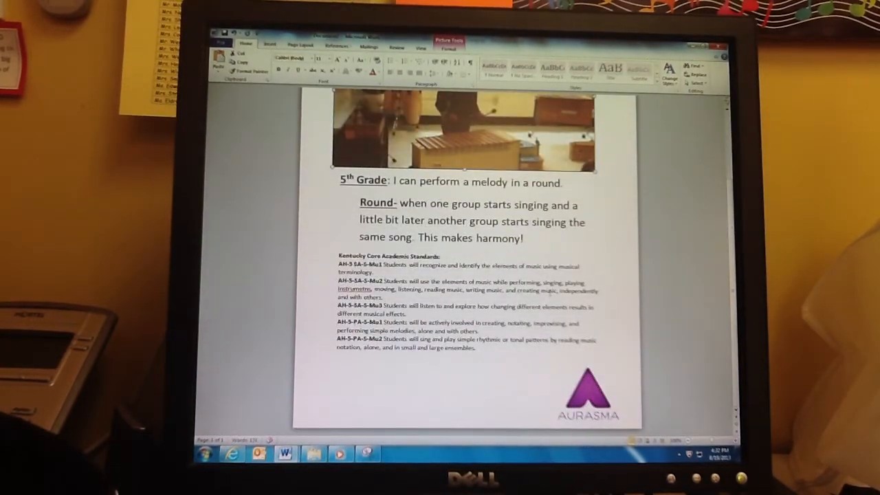
click(588, 402)
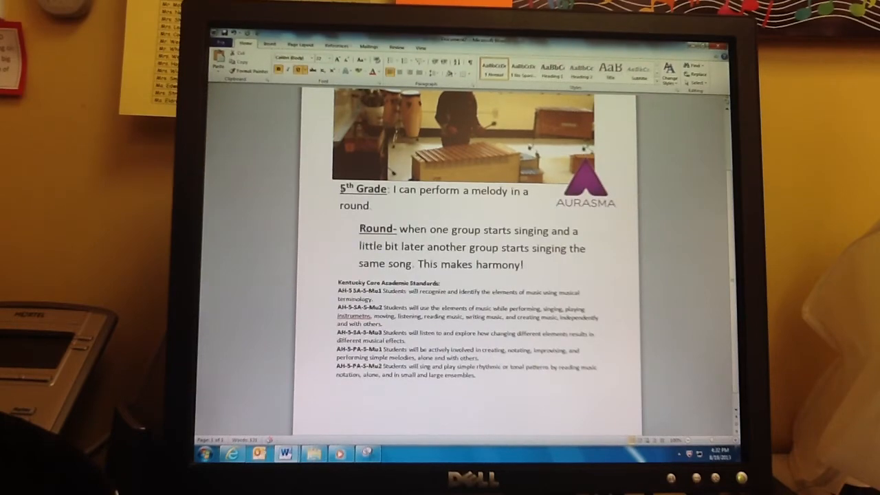
scroll(up, 3)
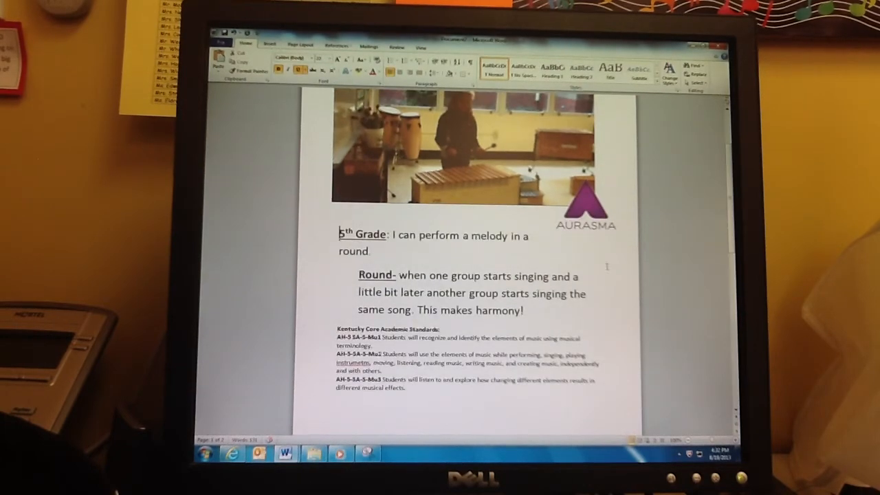
scroll(down, 3)
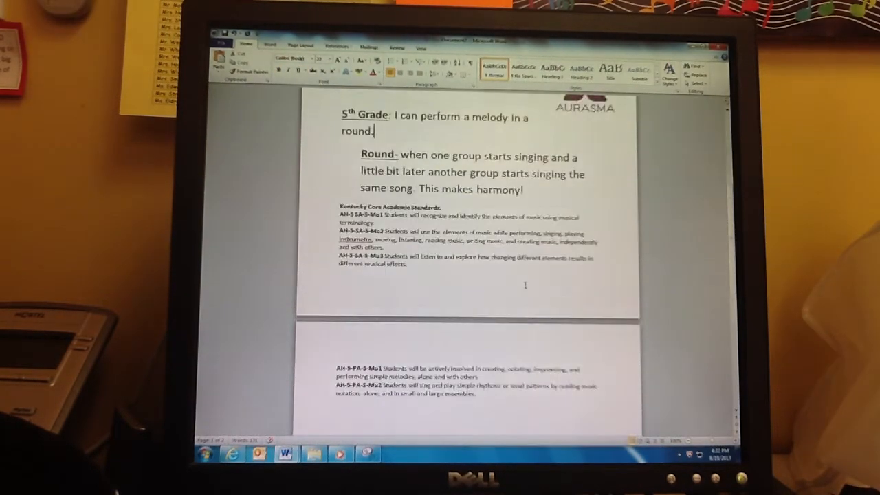
scroll(up, 3)
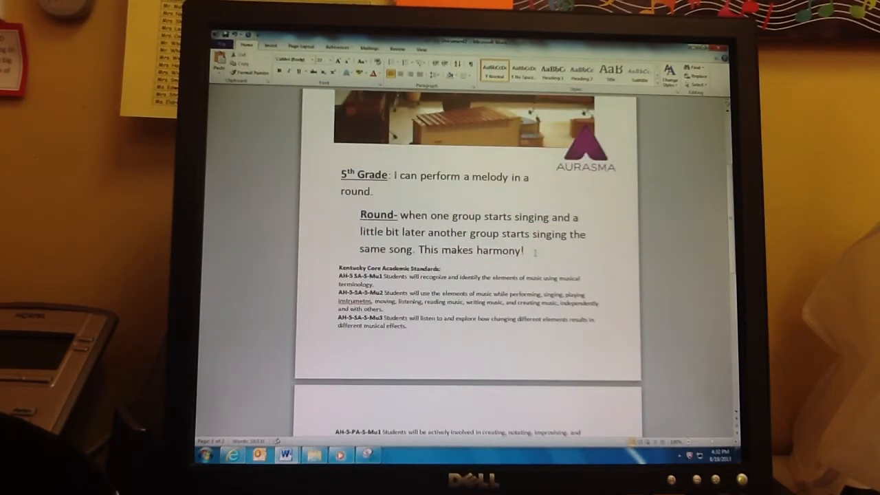
scroll(up, 3)
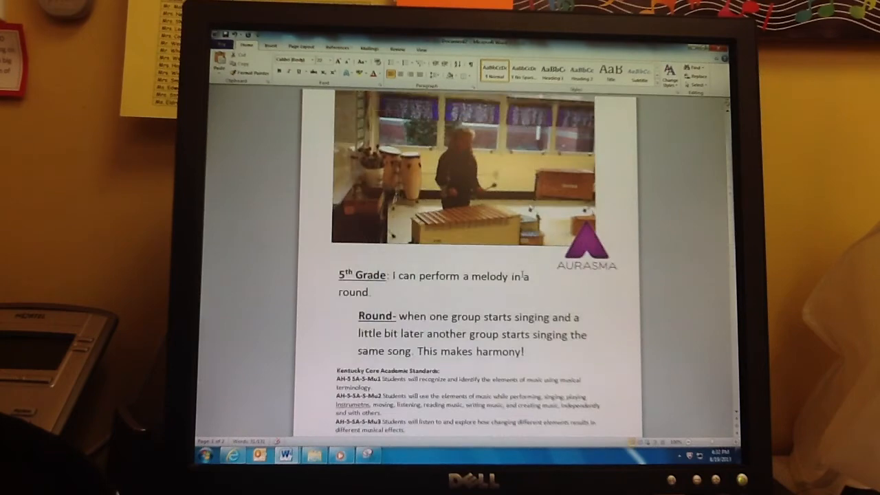
Step: Shrink the classroom picture so the whole lesson sheet fits on one page
click(467, 172)
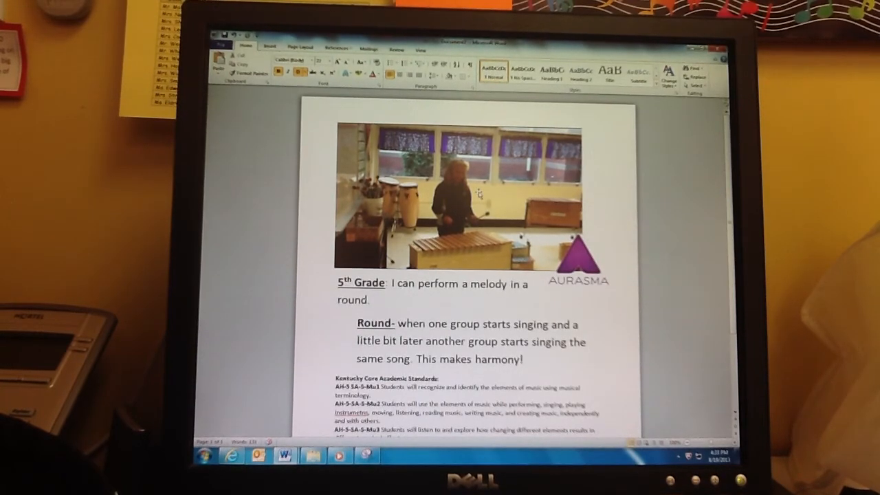
scroll(down, 3)
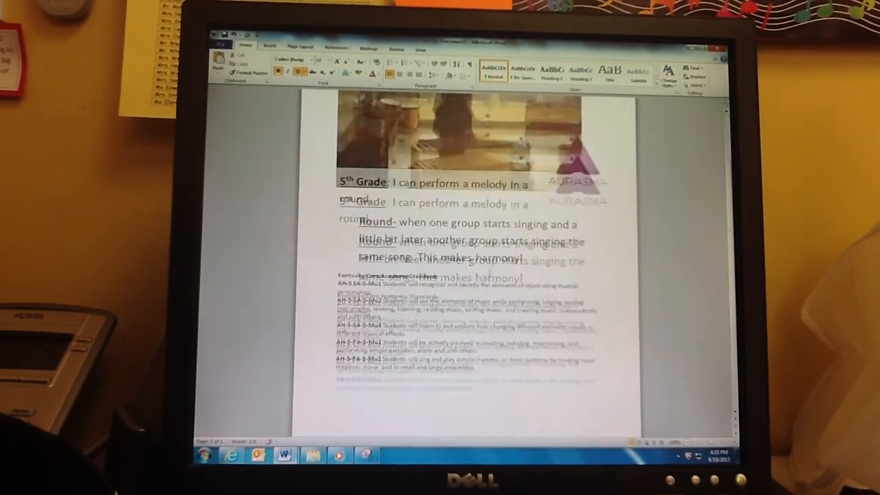
scroll(down, 3)
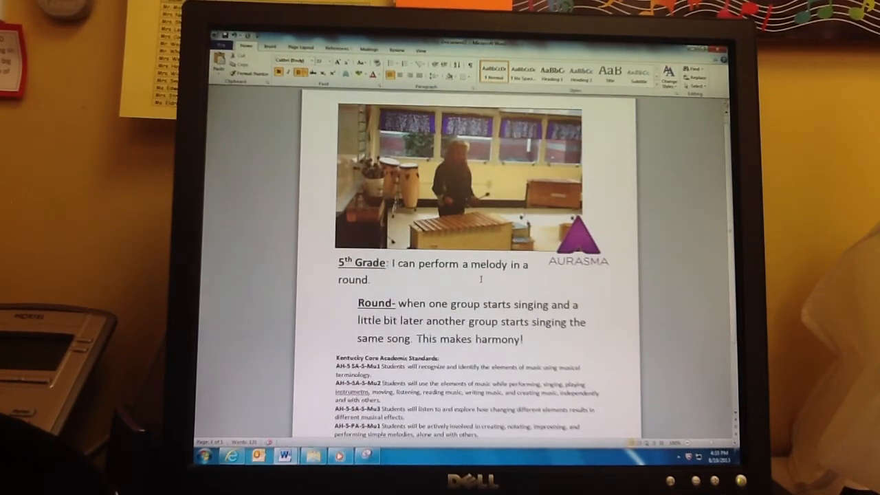